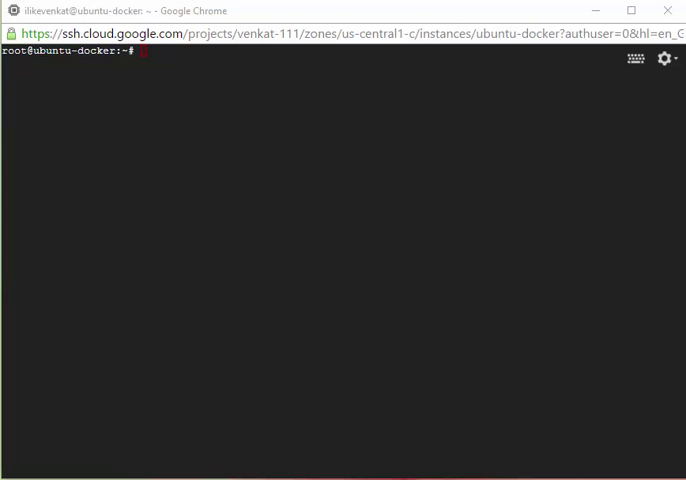
mouse_move(355, 260)
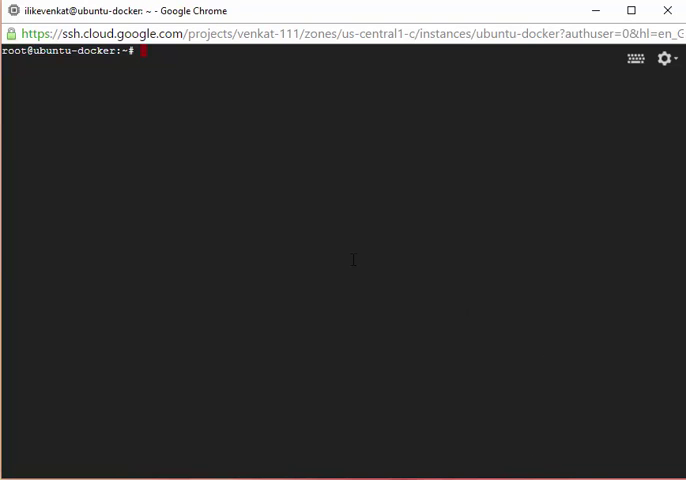
List local Docker images, showing only ubuntu latest at 122 MB
text(docker)
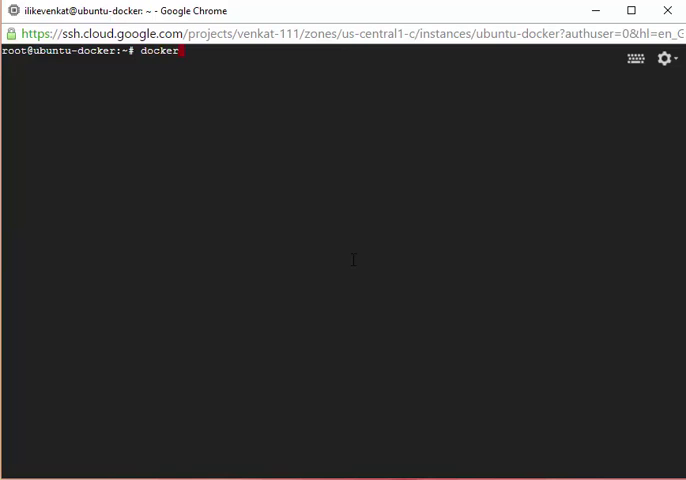
text(images')
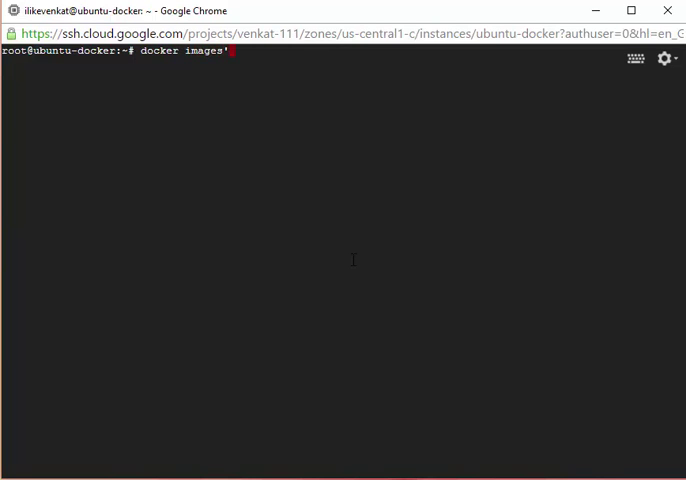
key(Backspace)
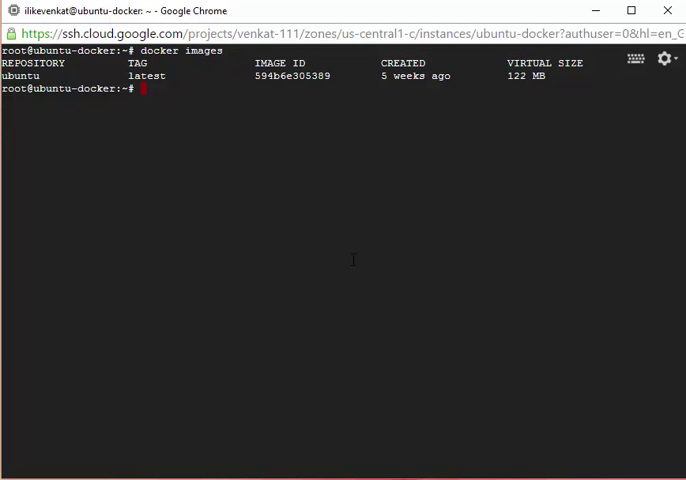
Pull the fedora image and list images again, now showing fedora latest (204.4 MB)
text(docker)
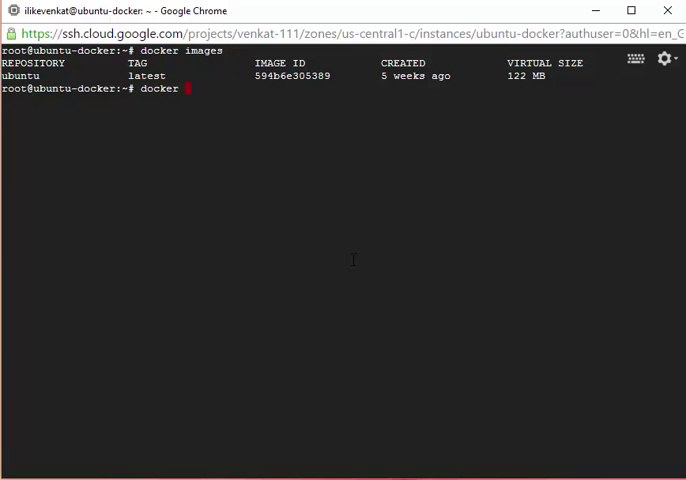
text(pull)
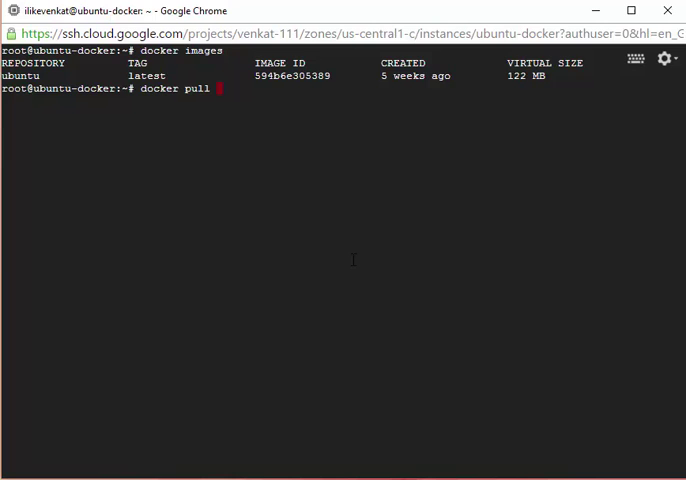
text(fedor)
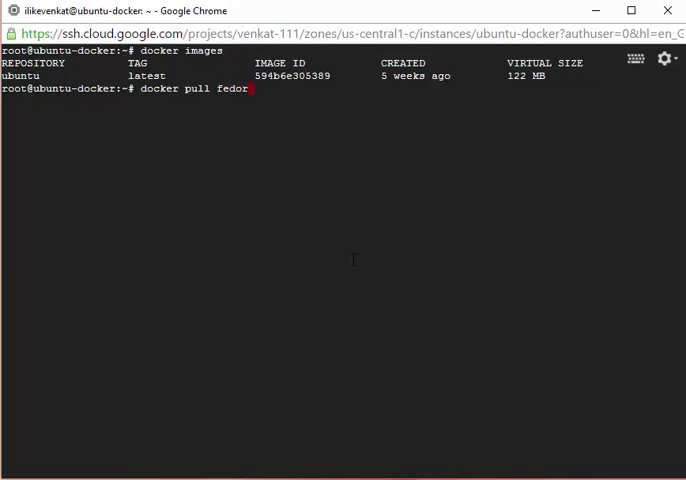
text(a)
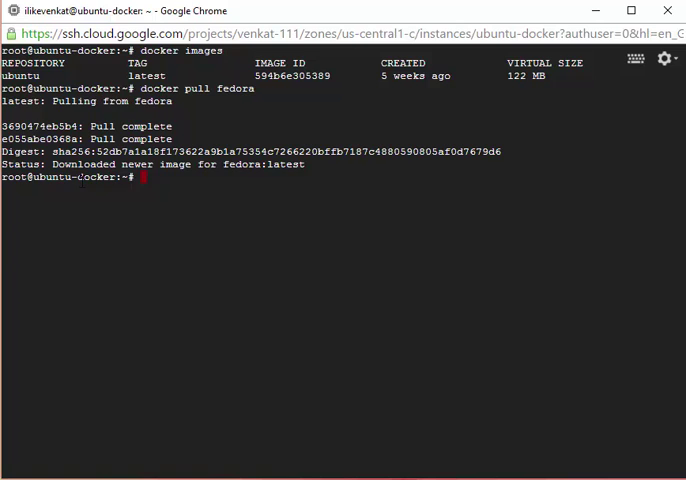
text(d)
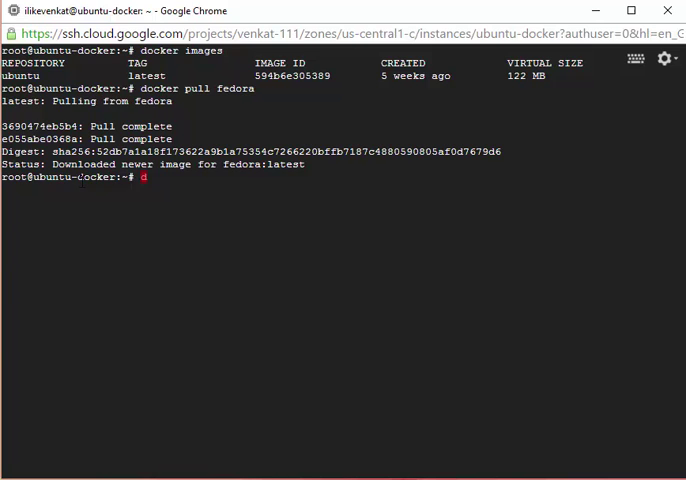
text(ocker images)
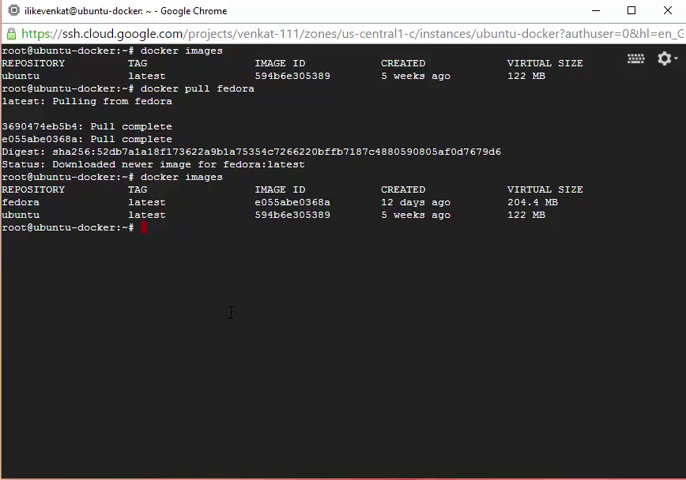
Run image e055abe0368a interactively with /bin/bash, then exit back to the host prompt
text(docker)
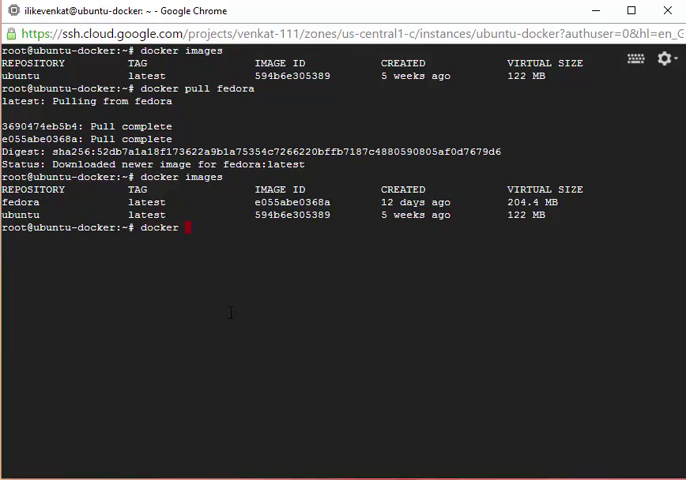
text(run -i)
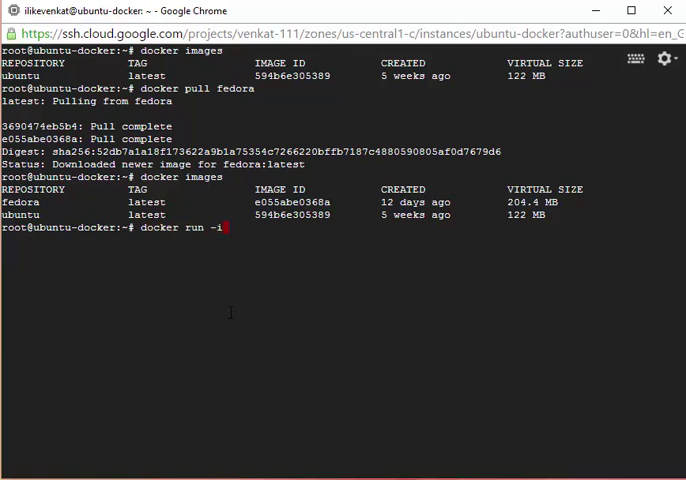
text(t)
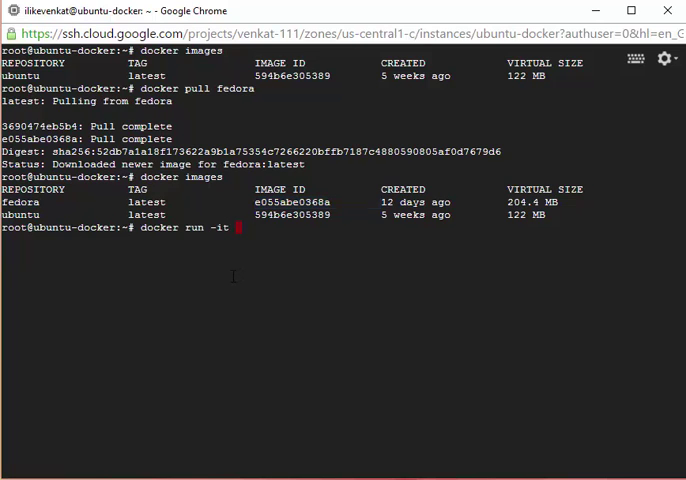
text(e055abe0368a)
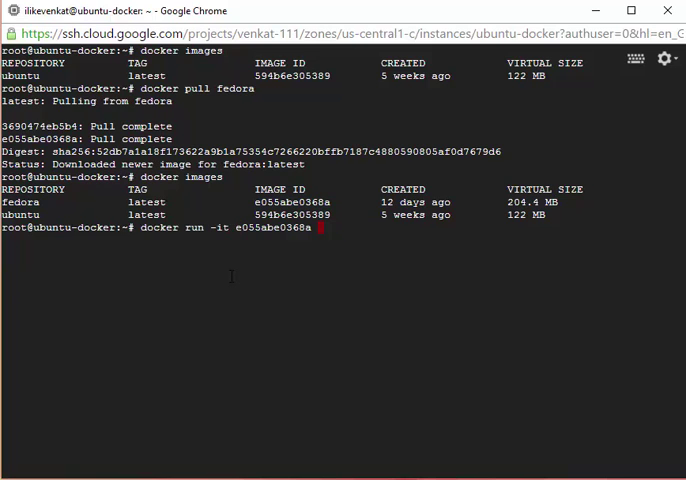
text(/bin)
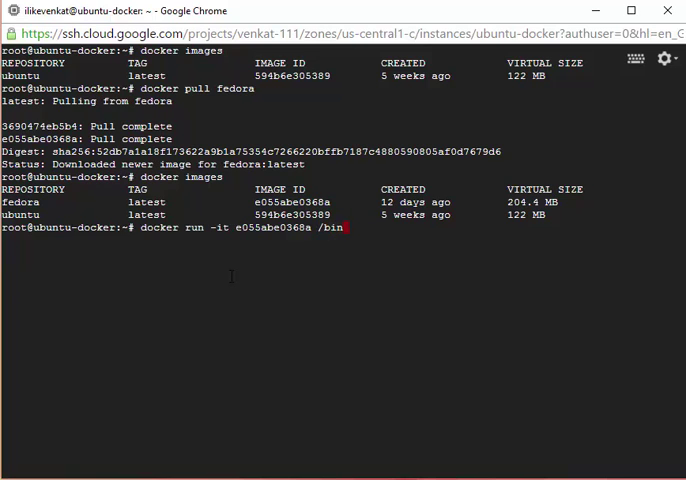
text(basj)
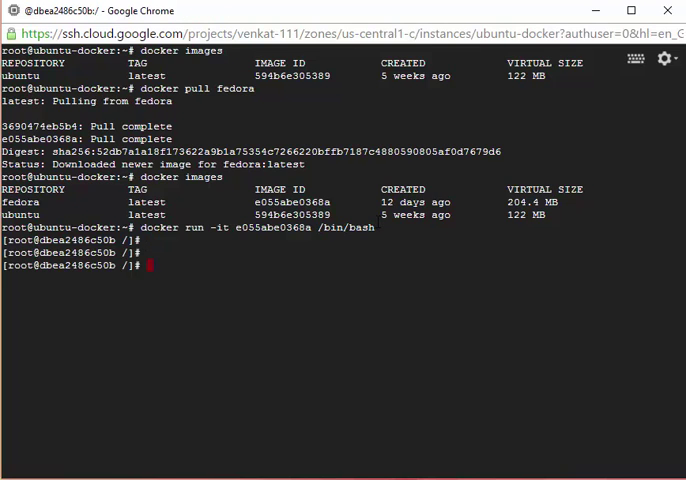
key(enter)
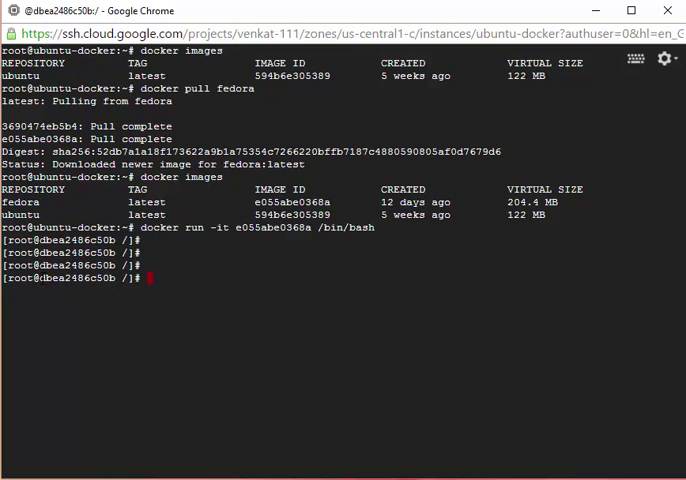
double_click(77, 278)
text(exit)
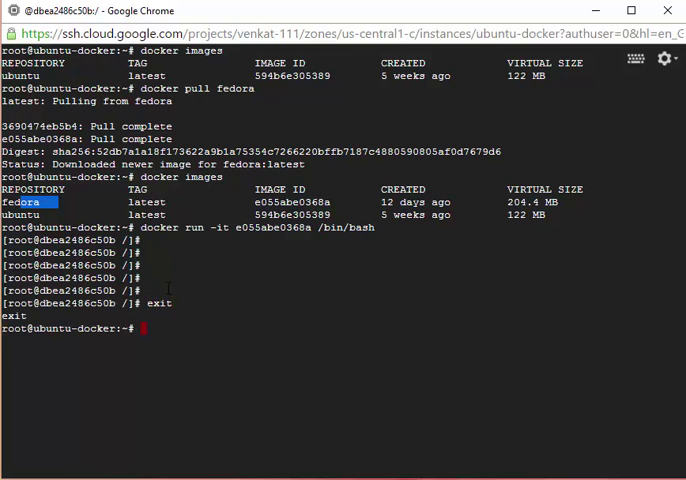
List running containers (none), then all containers: exited fedora plus two ubuntu
key(enter)
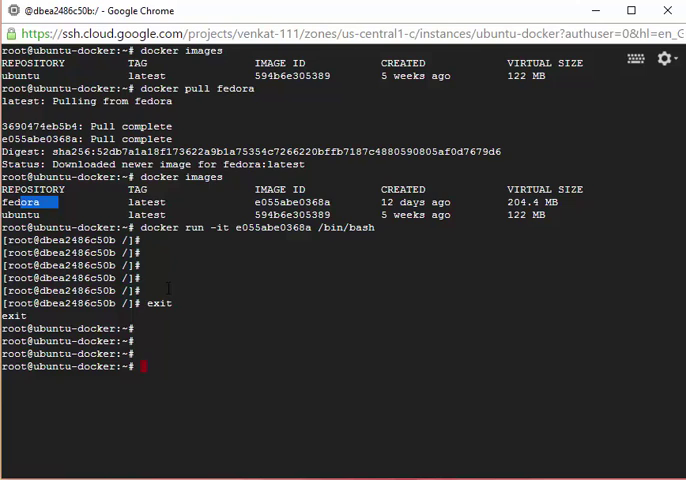
text(docker p)
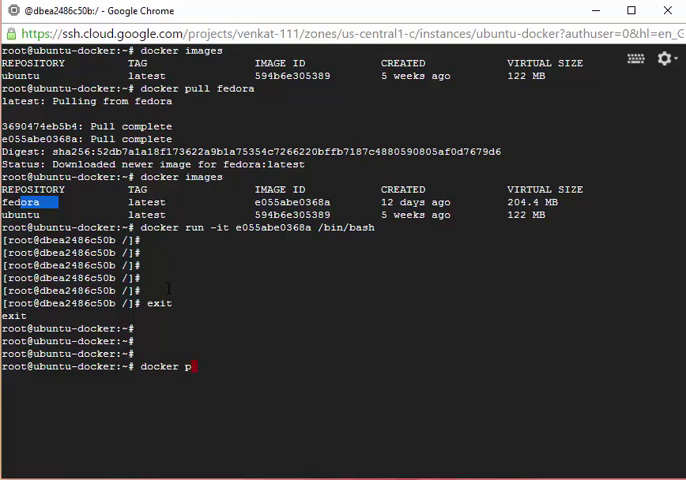
text(s)
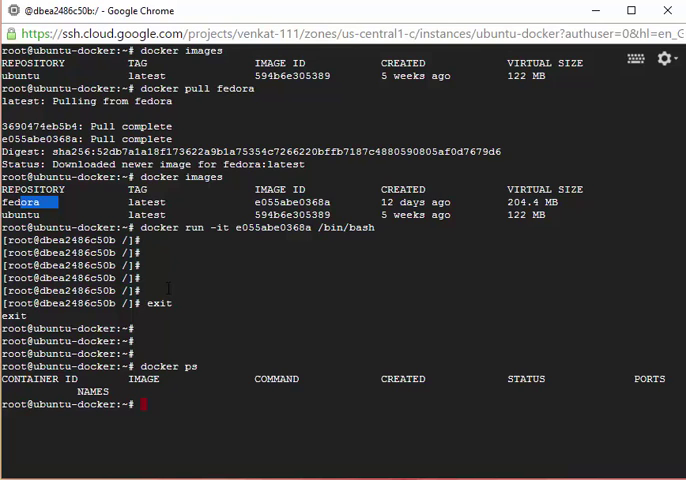
text(ps -a)
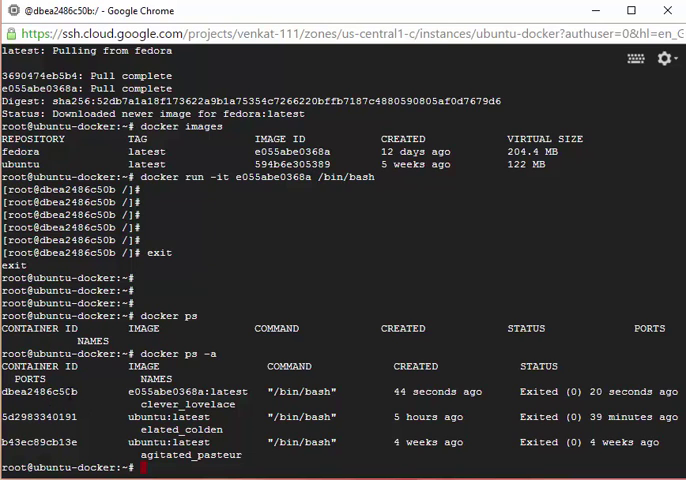
double_click(152, 391)
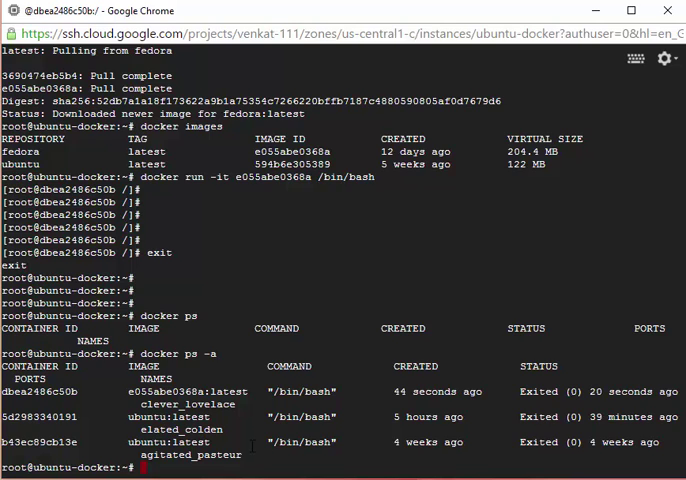
text(docker r)
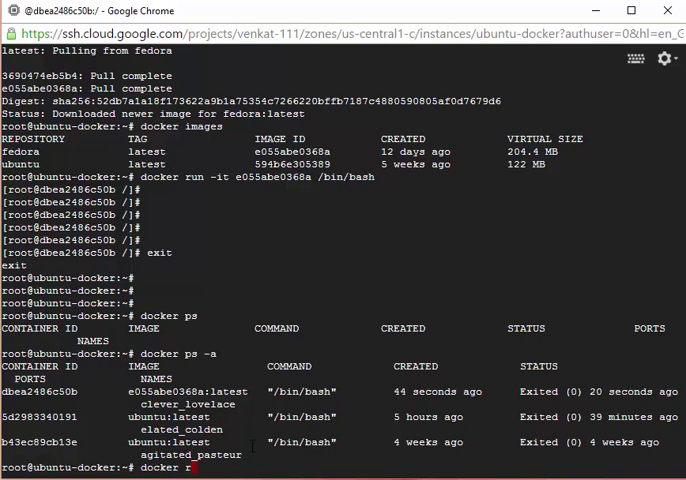
Remove container dbea2486c50b with docker rm, then recheck the container and image lists
text(m)
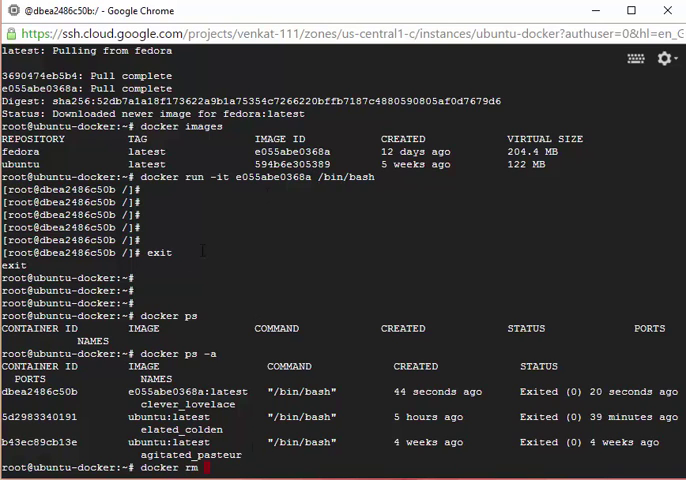
double_click(44, 391)
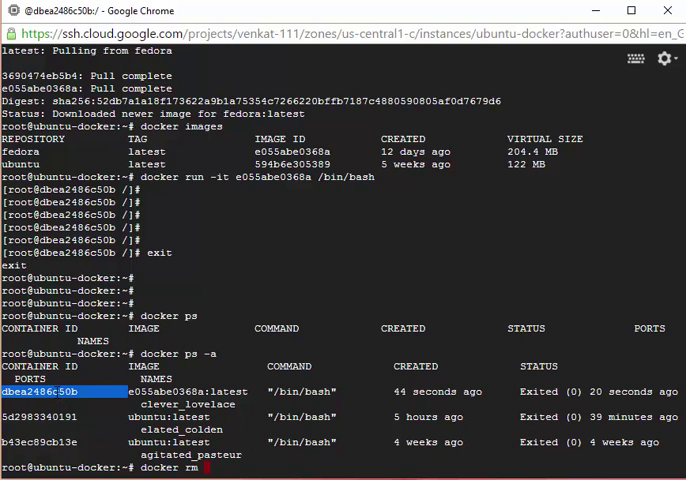
text(dbea2486c50b)
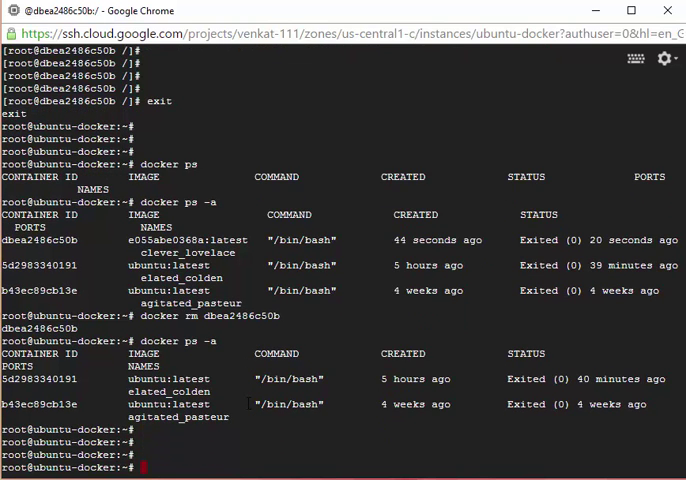
text(docker images)
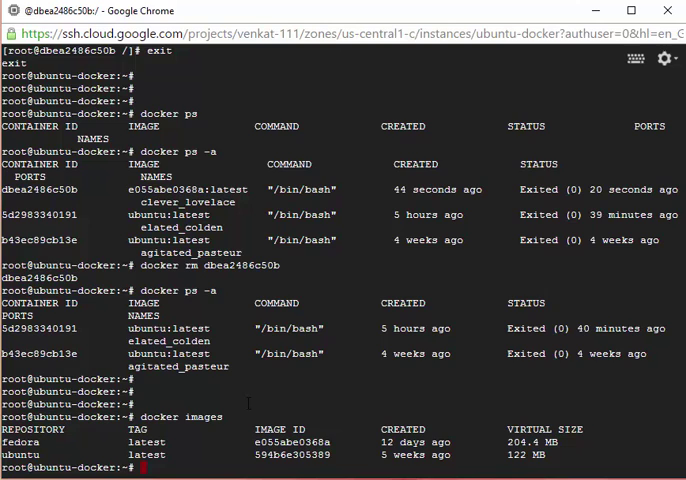
Delete the fedora image by its copied ID with docker rmi and confirm only ubuntu remains
text(docker r)
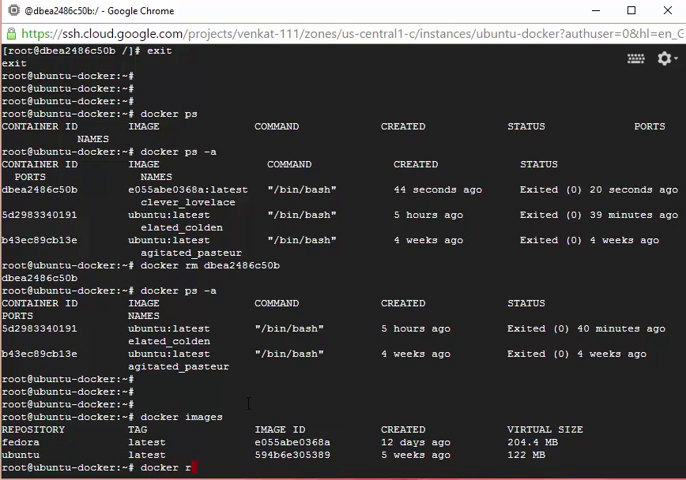
text(mi)
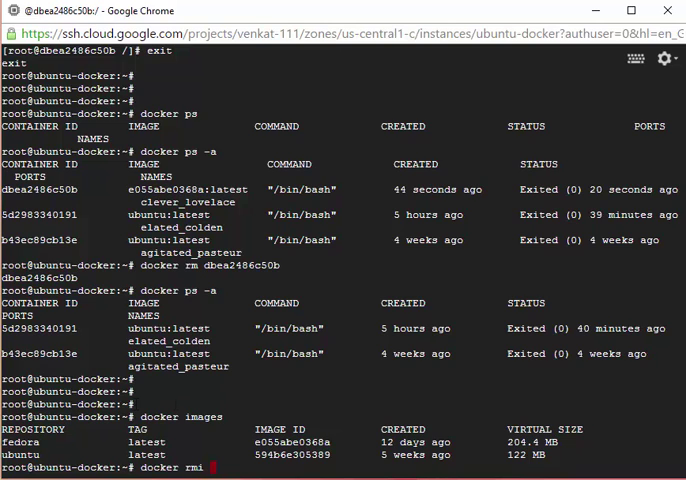
double_click(300, 442)
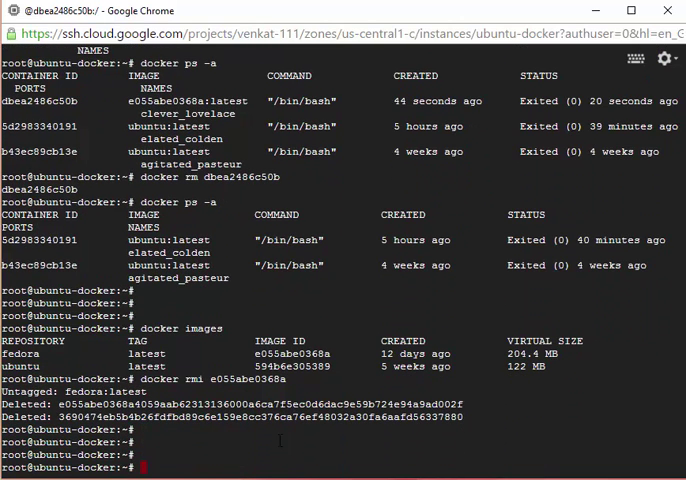
text(docker images)
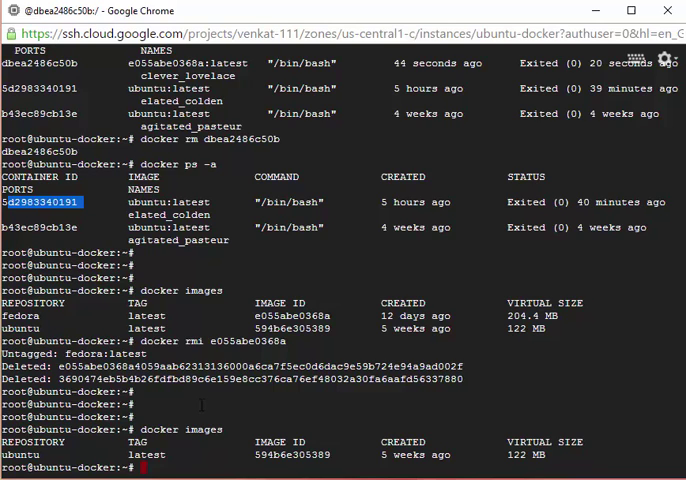
List image IDs quietly (594b6e305389 only), then begin a docker ps -aq listing
text(docker images -q)
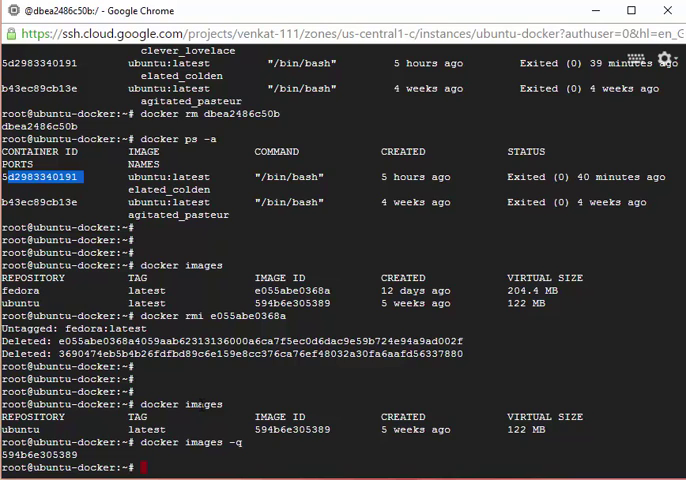
text(docker ps)
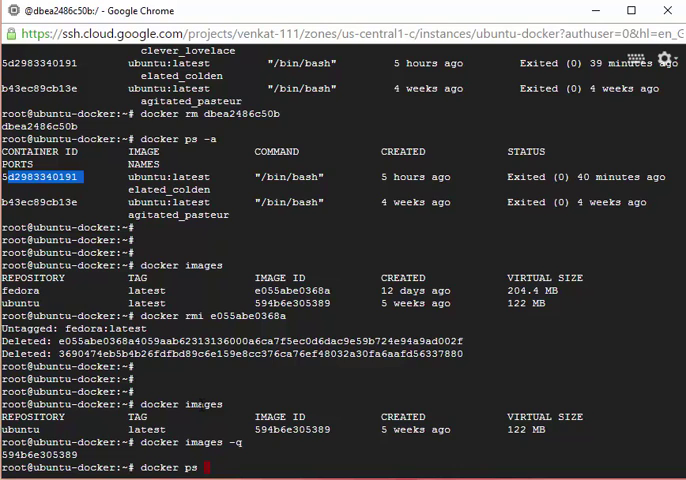
text(-aq)
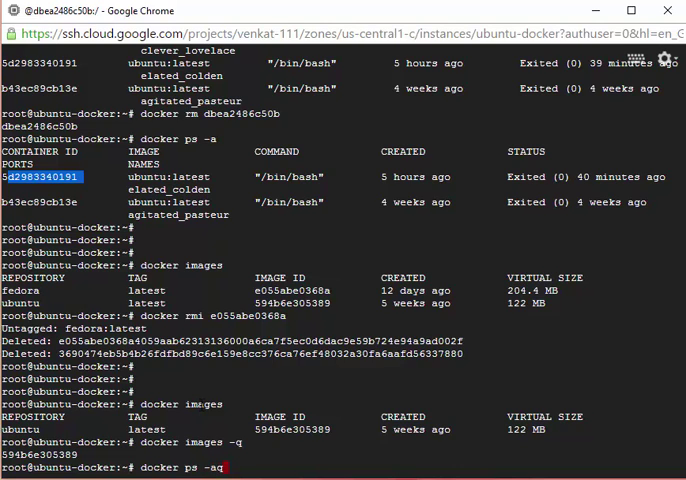